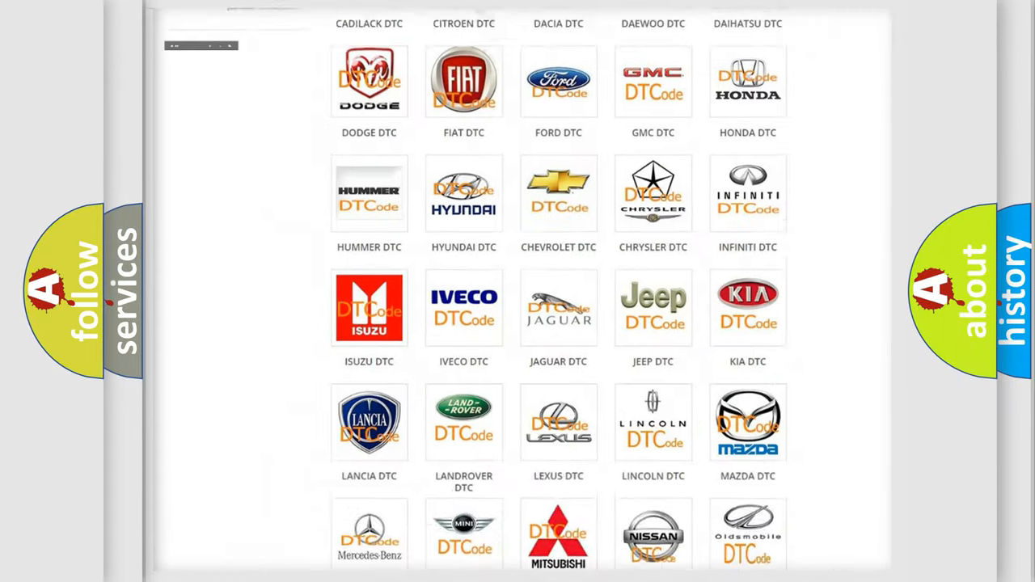
Open the Jeep DTC fault-code list from its logo and browse its code subcategories
scroll(up, 3)
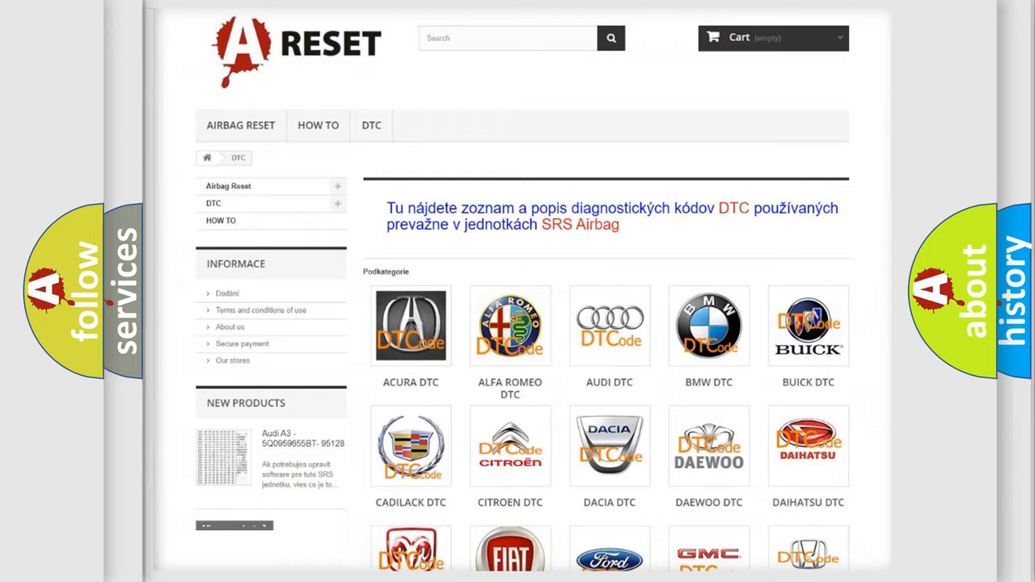
scroll(down, 3)
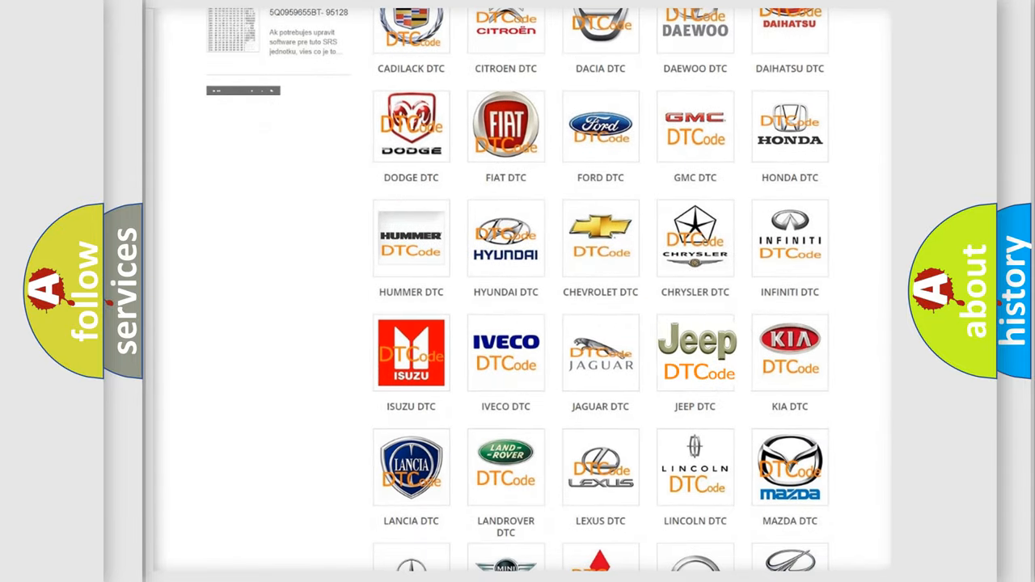
click(695, 352)
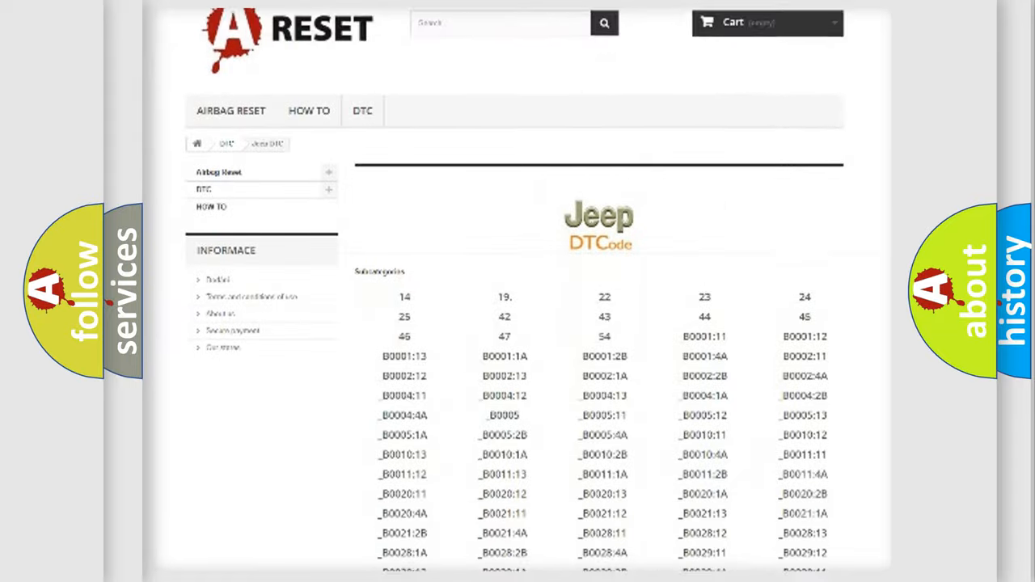
scroll(down, 3)
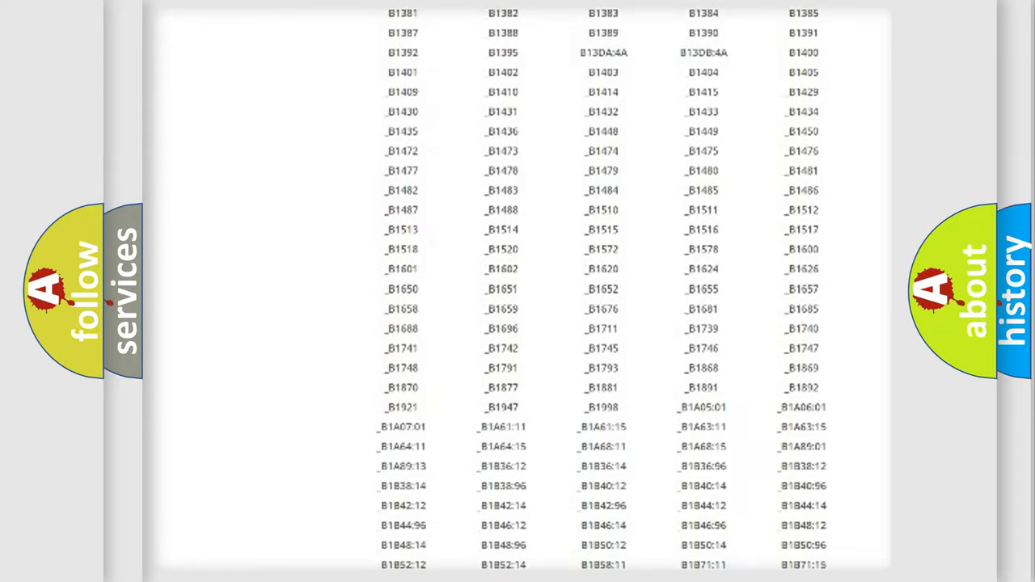
scroll(up, 3)
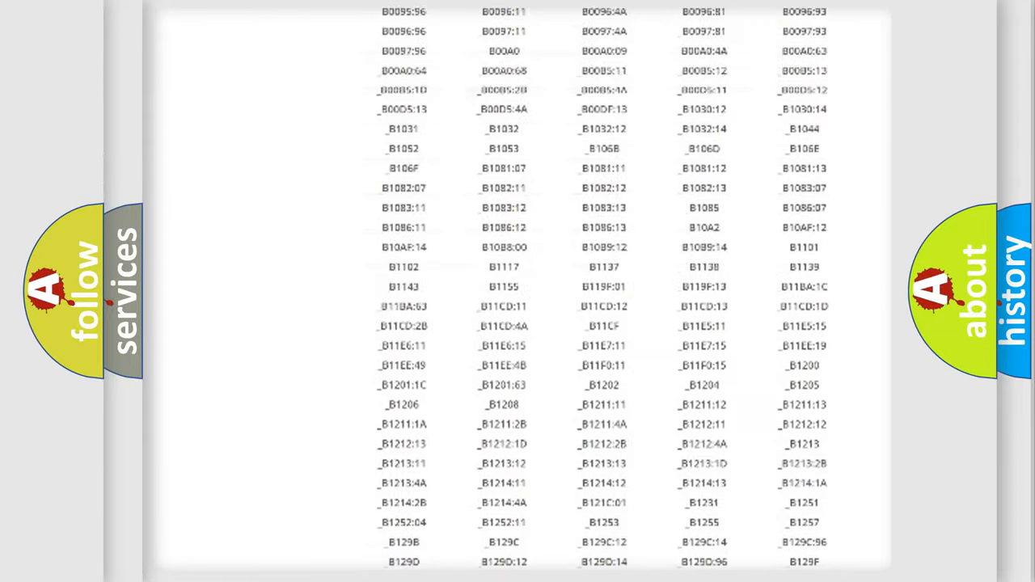
scroll(up, 3)
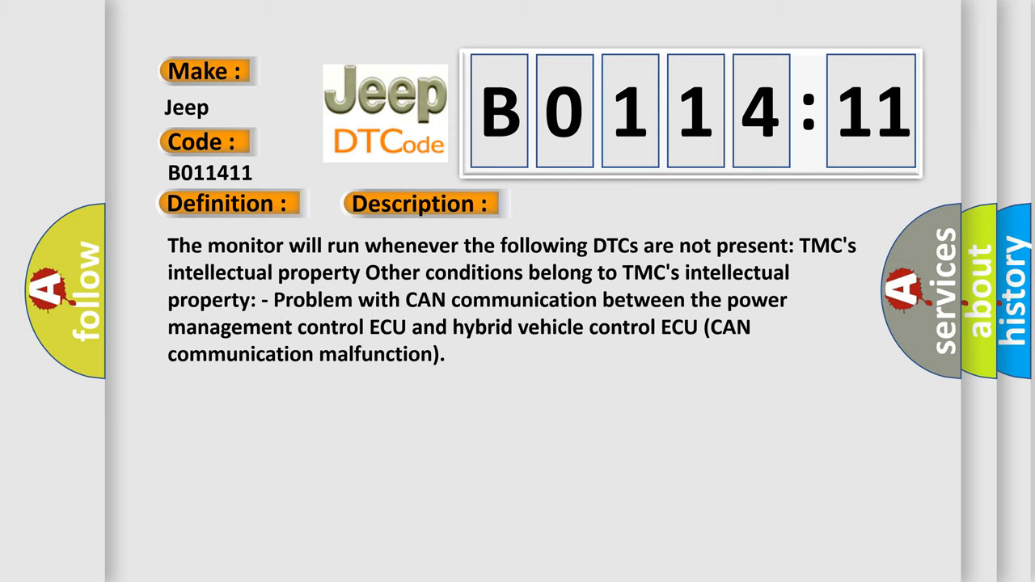
Advance the slide to show the Cause: CAN communication system circuit short to ground
click(595, 204)
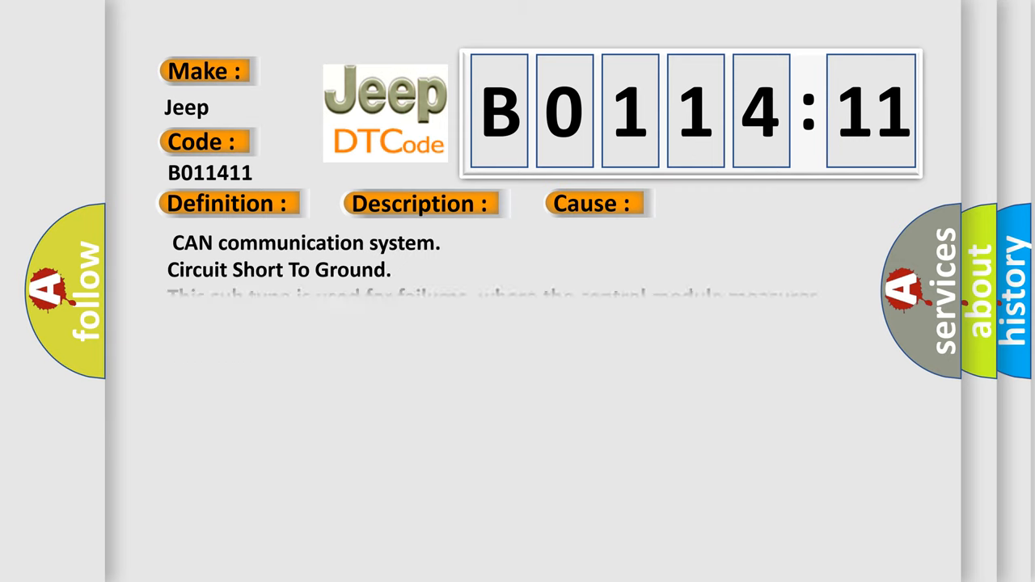